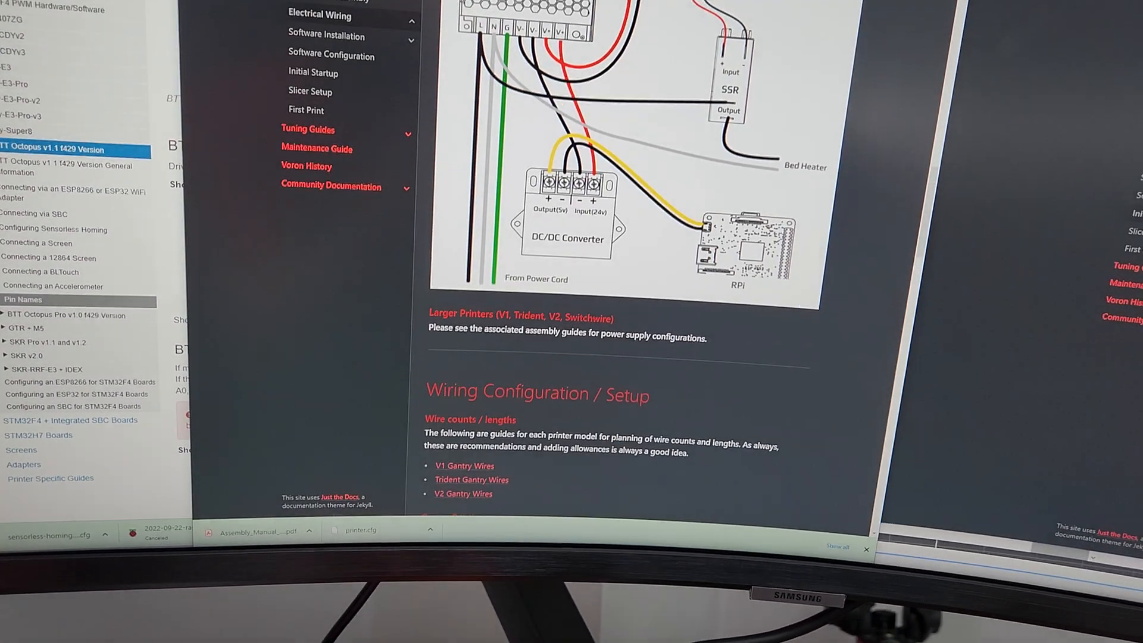
Step: Bring up the BIGTREETECH Octopus board layout diagram with its numbered connector ports
left_click(355, 531)
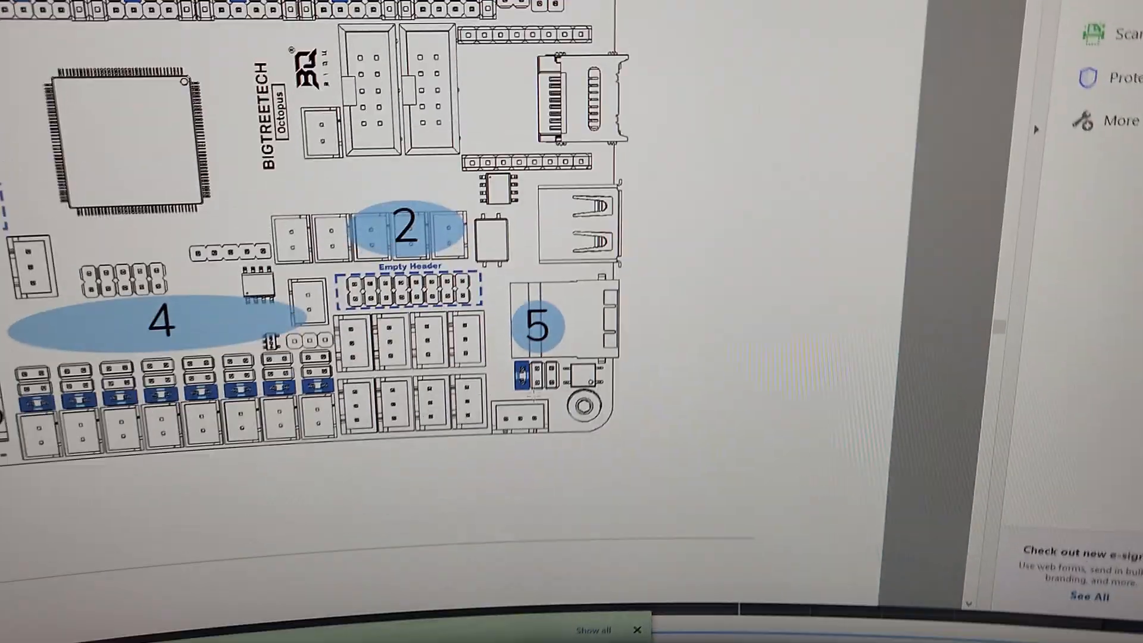
Step: Scroll the Octopus board diagram to review its lower connector region
scroll("down", 3)
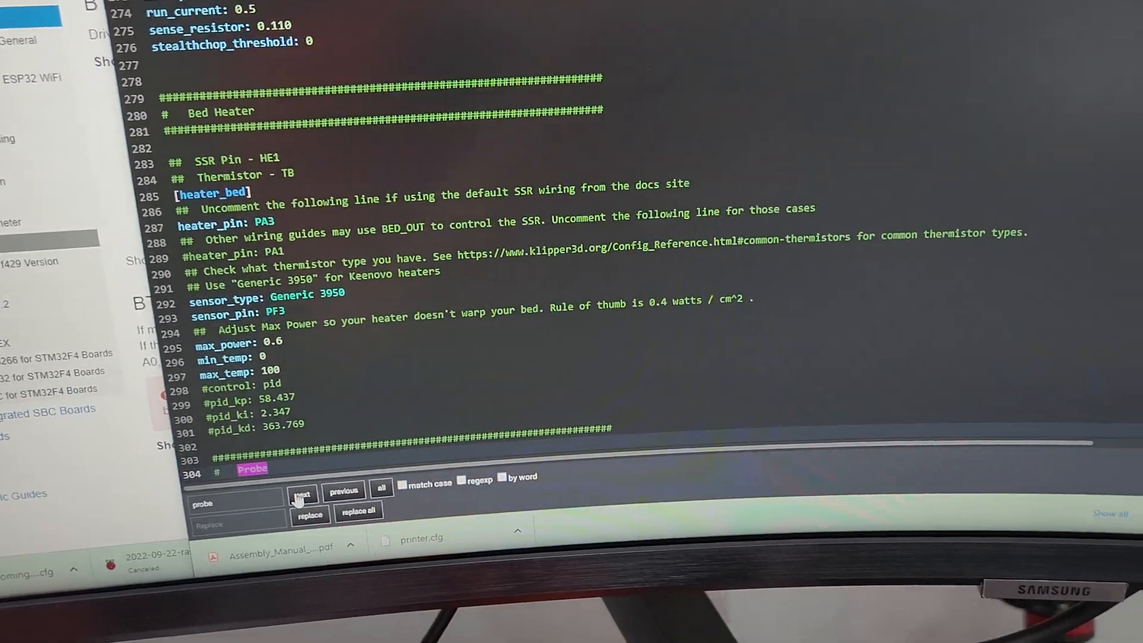
Step: Jump to the [probe] section of printer.cfg and check that its pin reads ~PB7
left_click(301, 491)
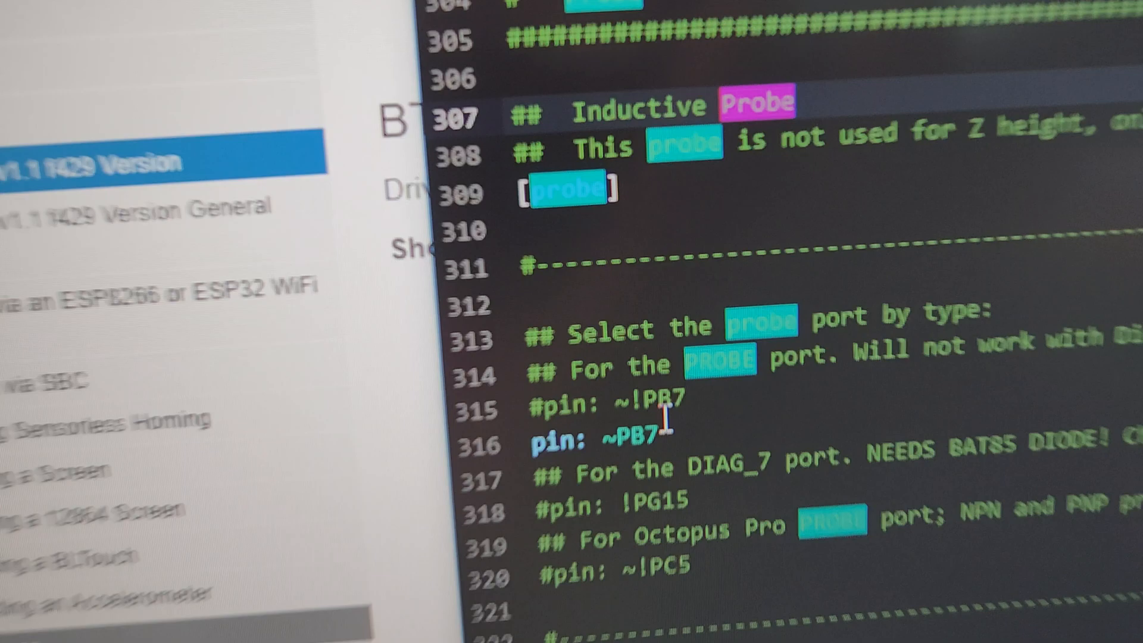
scroll("down", 3)
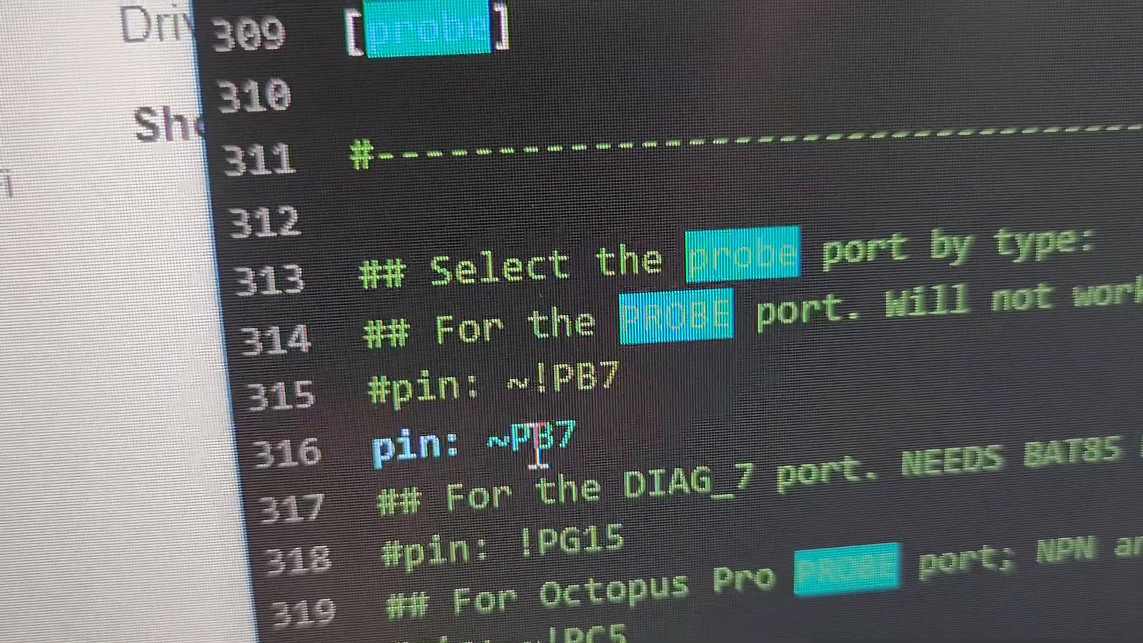
scroll("up", 3)
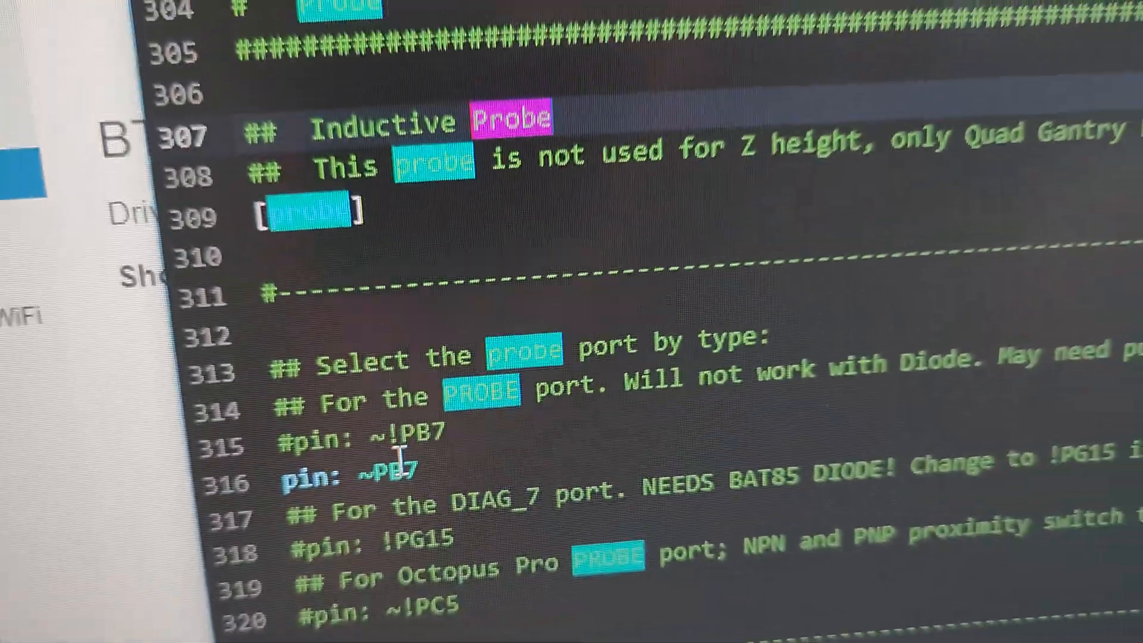
scroll("down", 3)
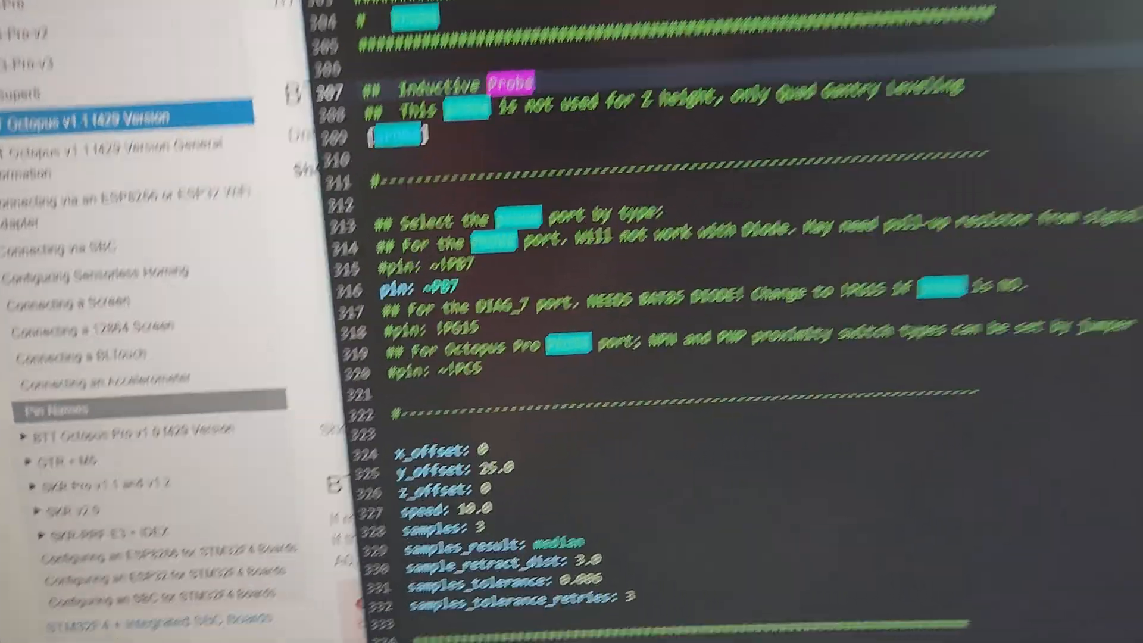
scroll("down", 3)
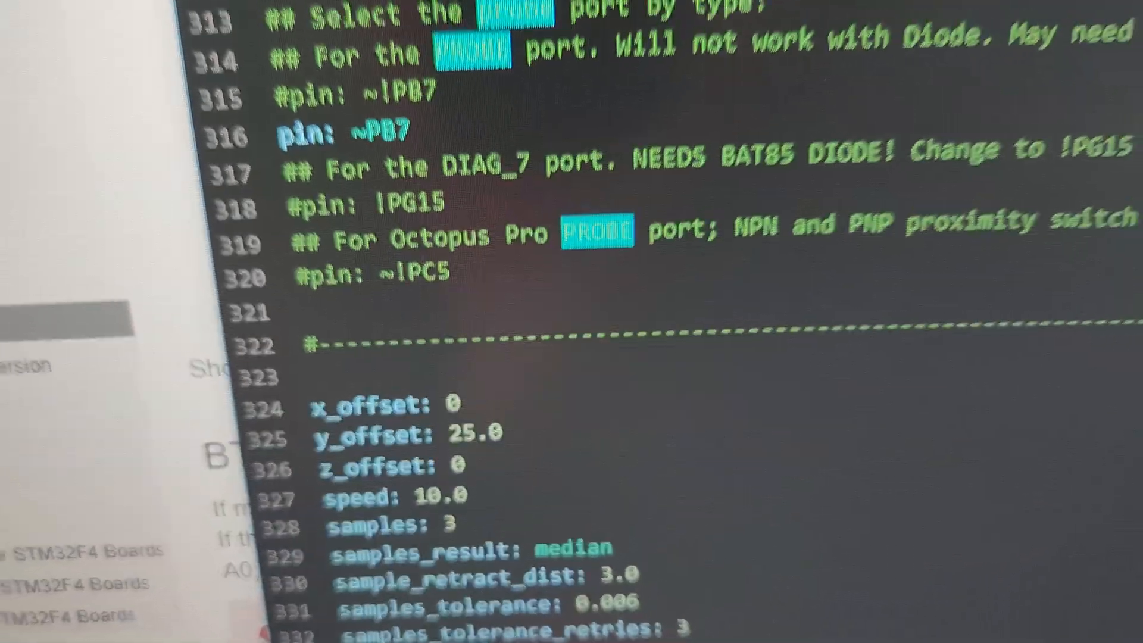
scroll("up", 3)
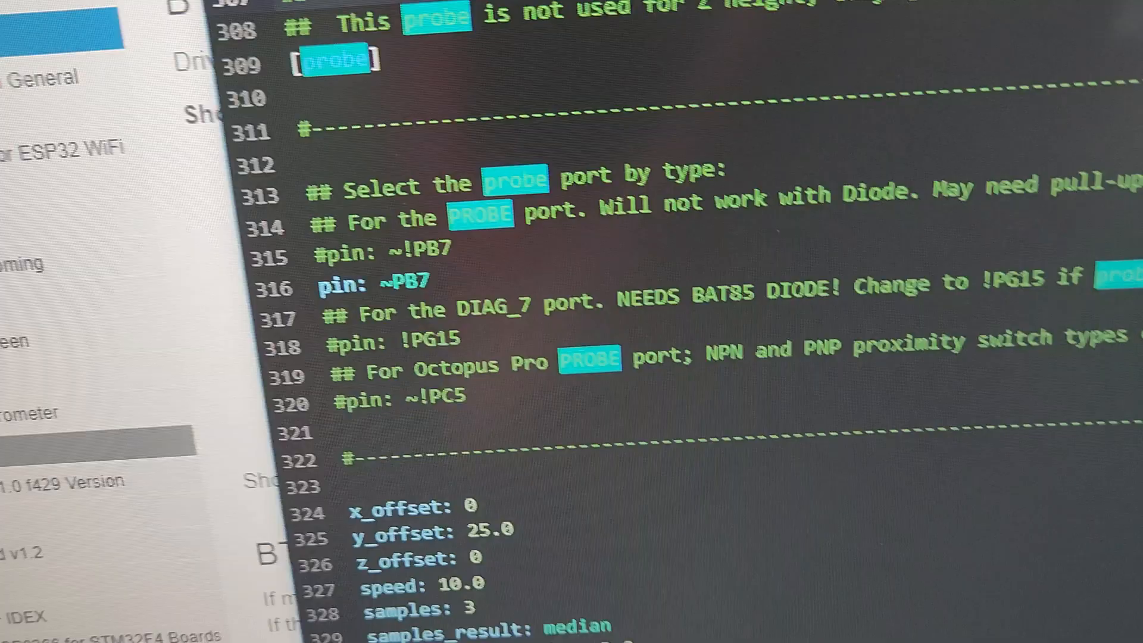
scroll("down", 3)
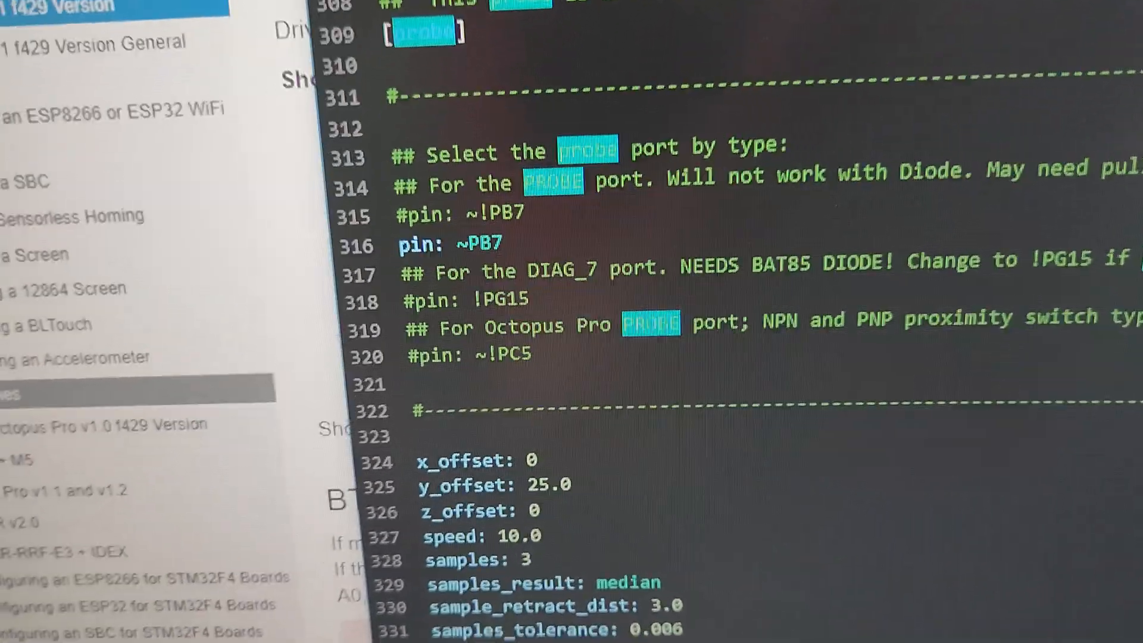
scroll("up", 3)
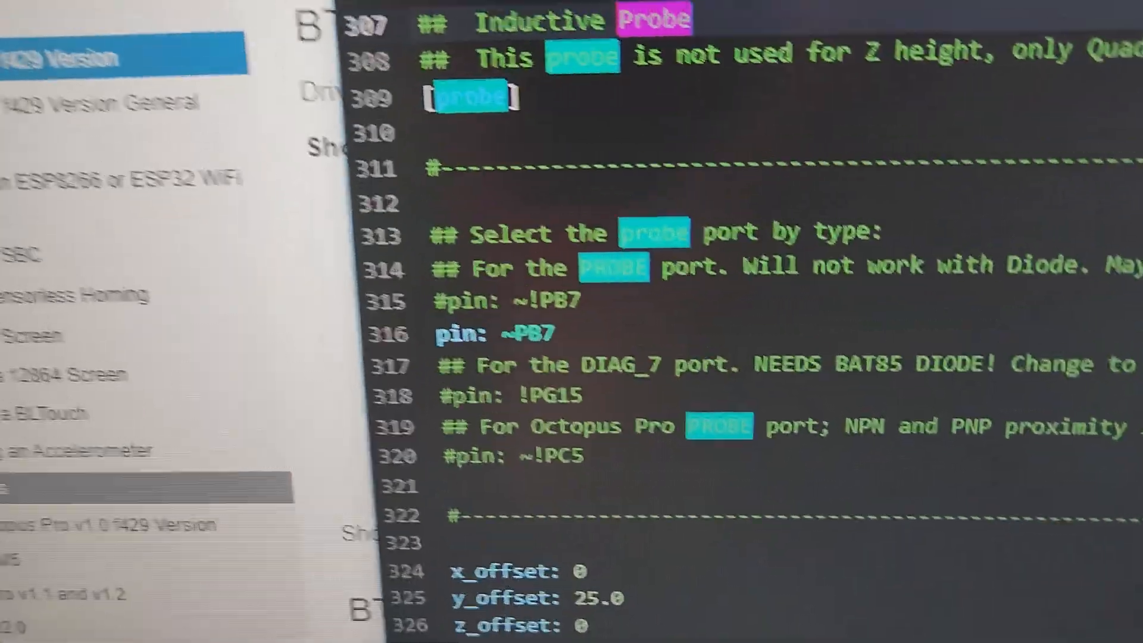
scroll("down", 3)
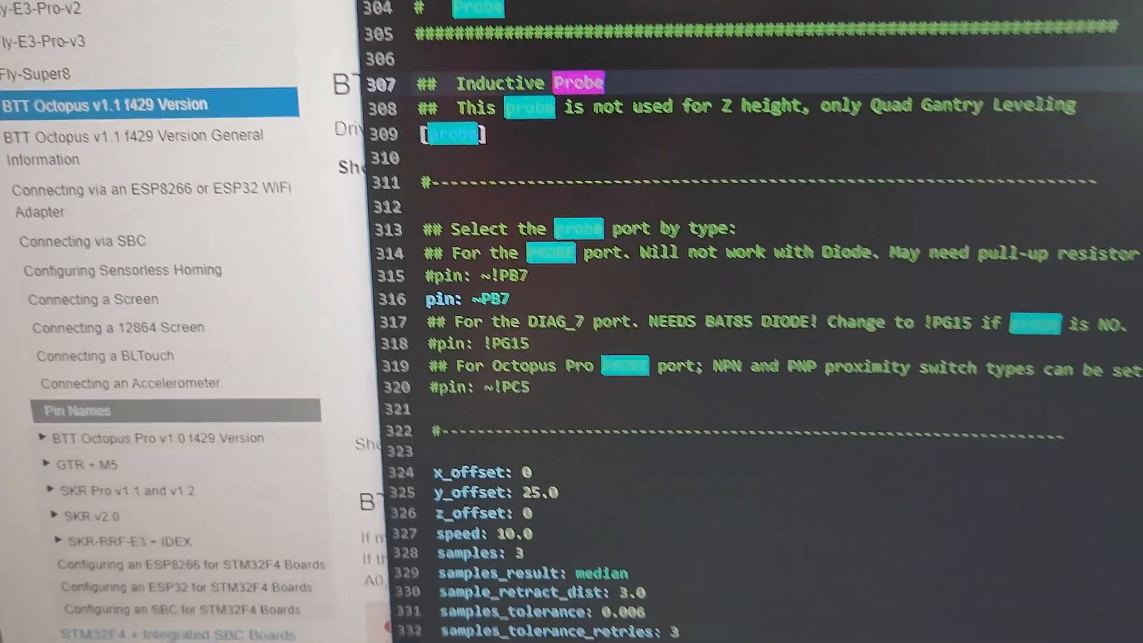